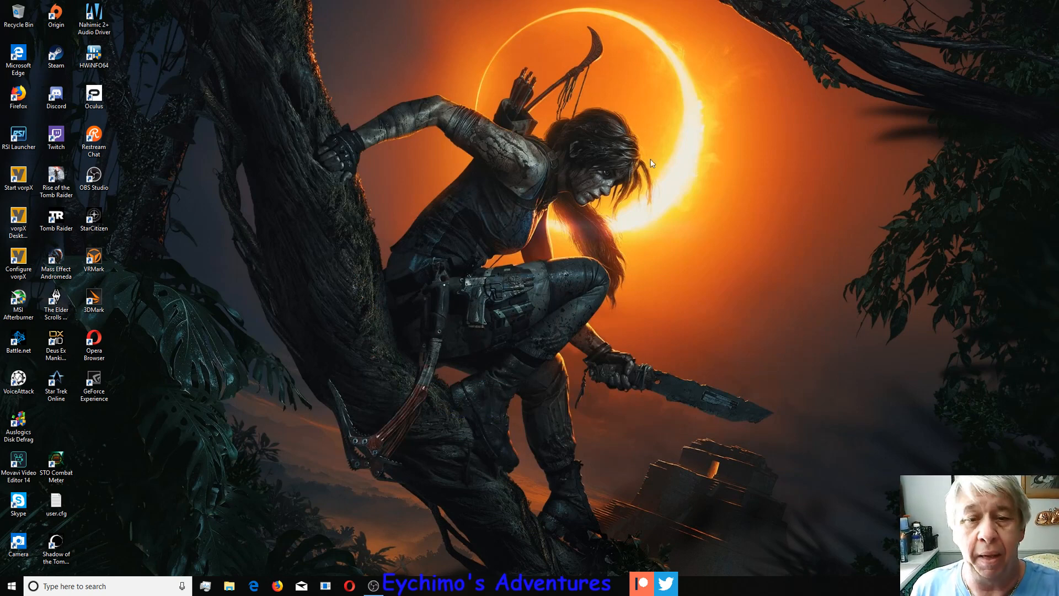
mouse_move(640, 177)
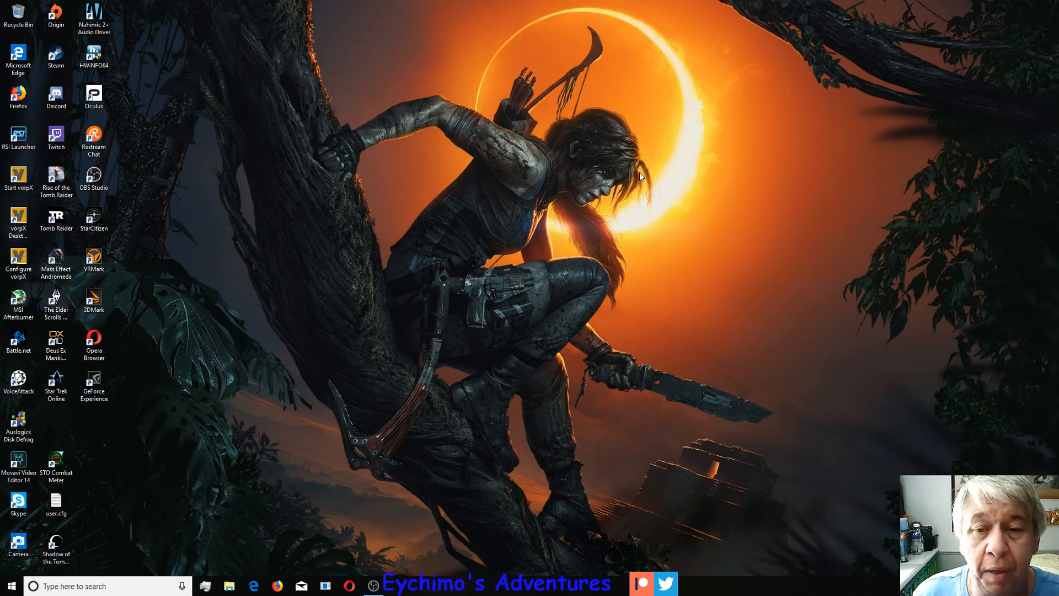
mouse_move(629, 255)
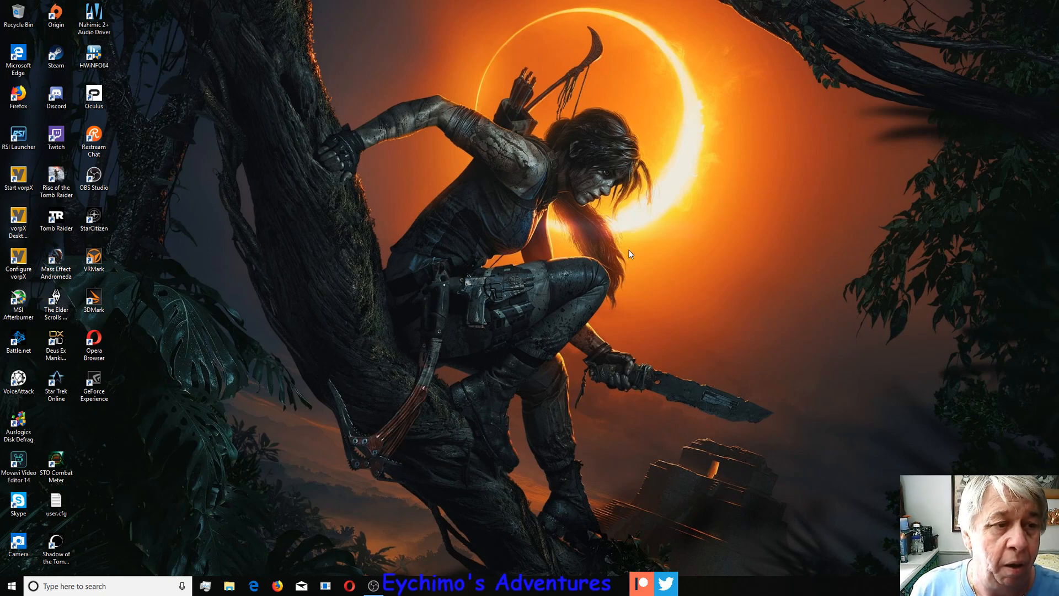
mouse_move(228, 193)
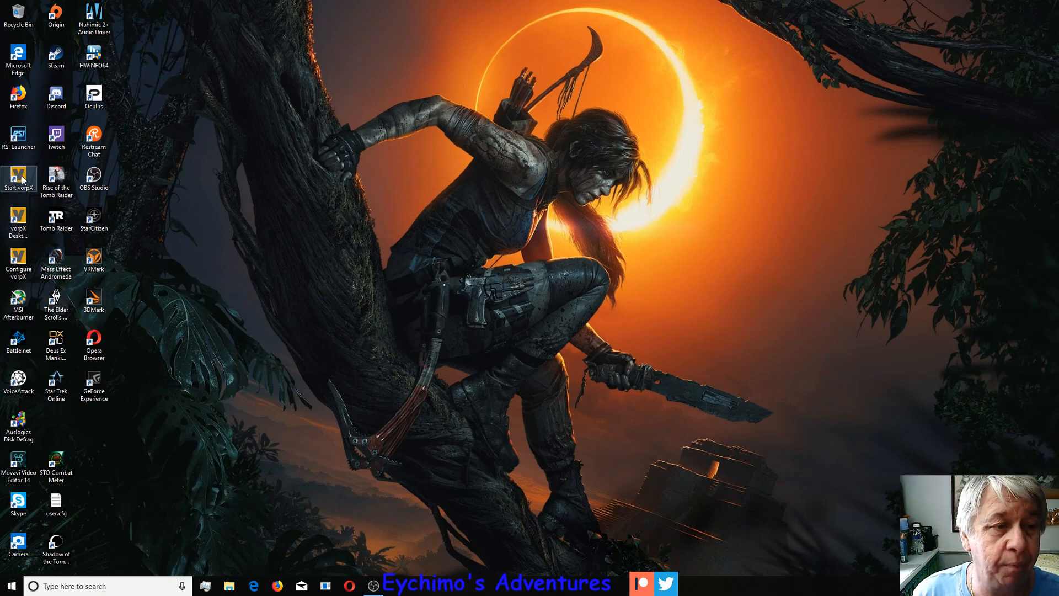
mouse_move(224, 180)
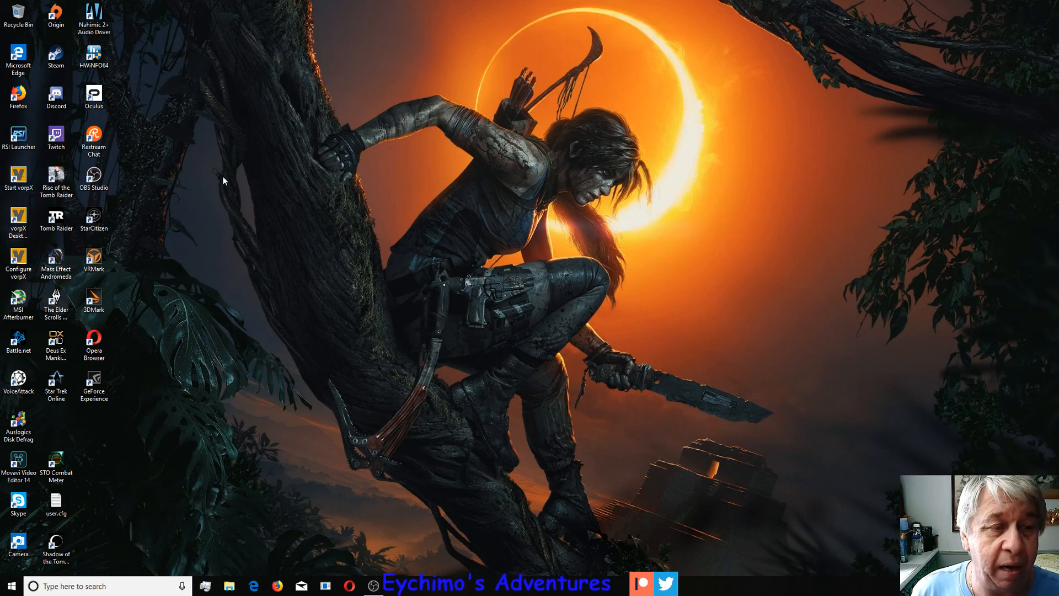
mouse_move(209, 183)
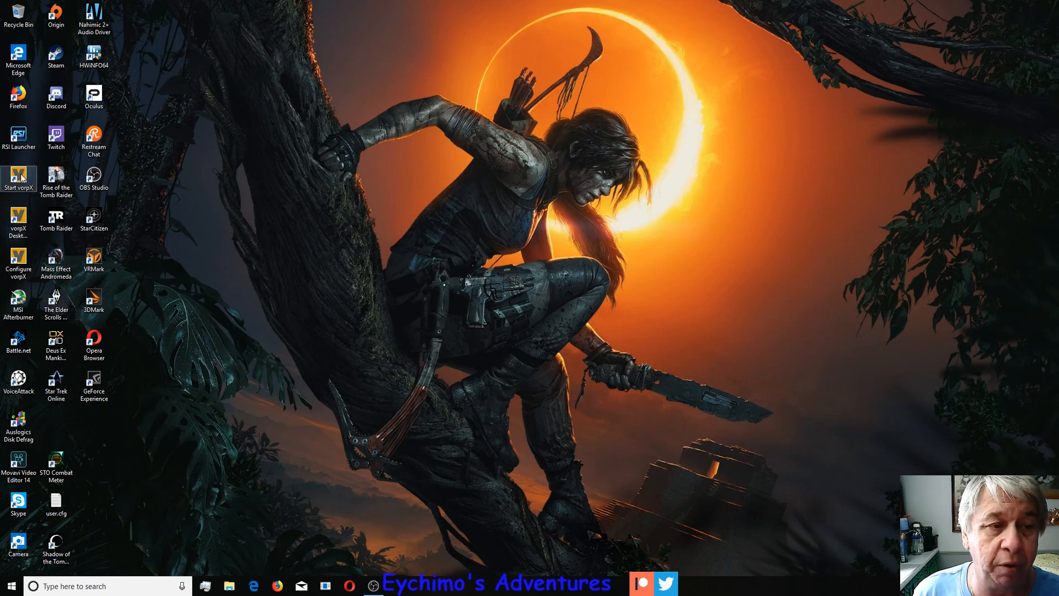
mouse_move(18, 176)
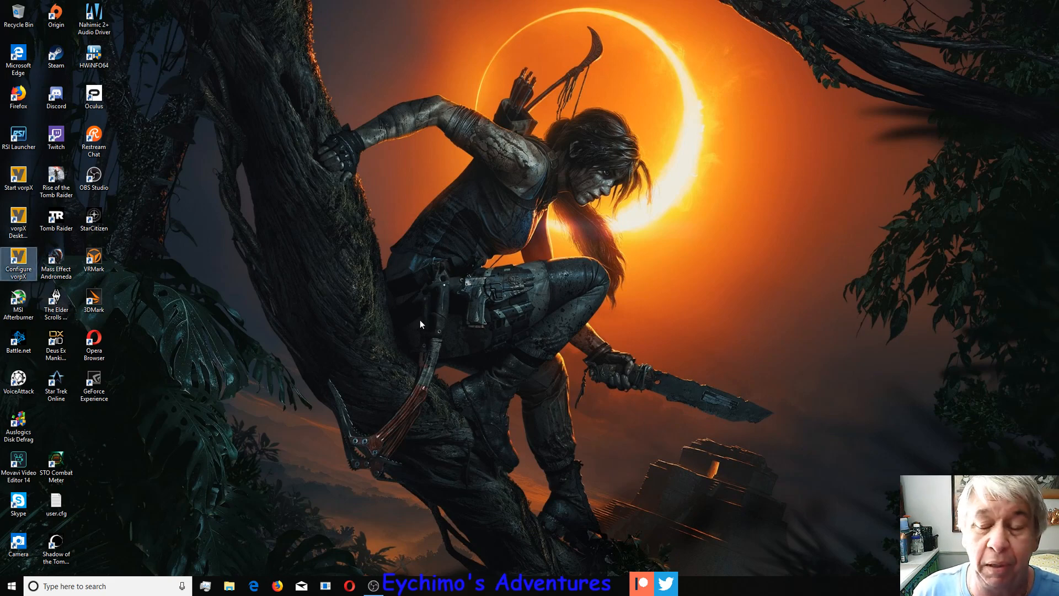
Launch vorpX Config from its desktop shortcut
double_click(18, 262)
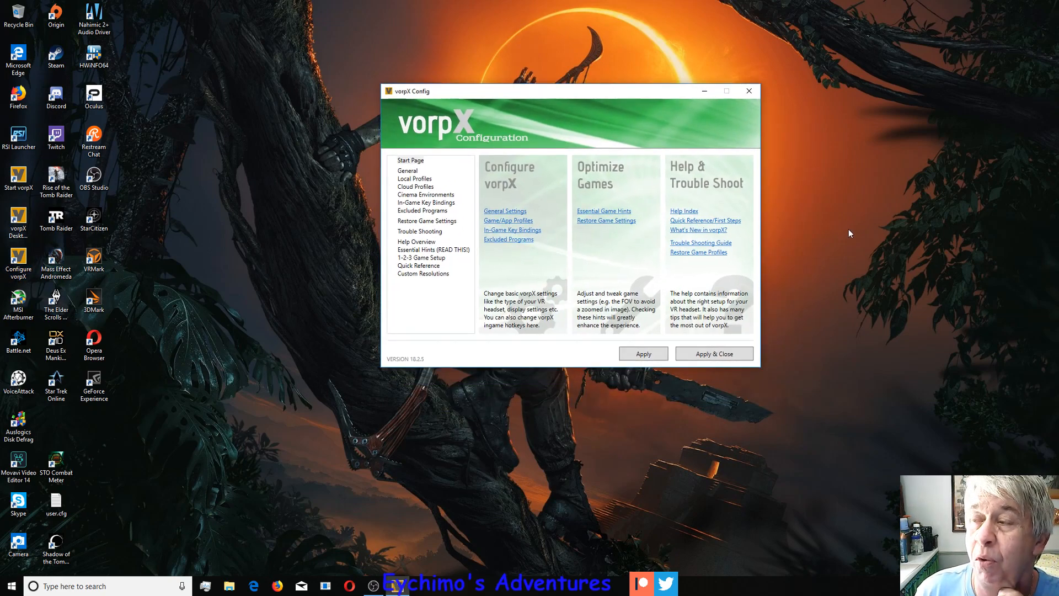
mouse_move(576, 178)
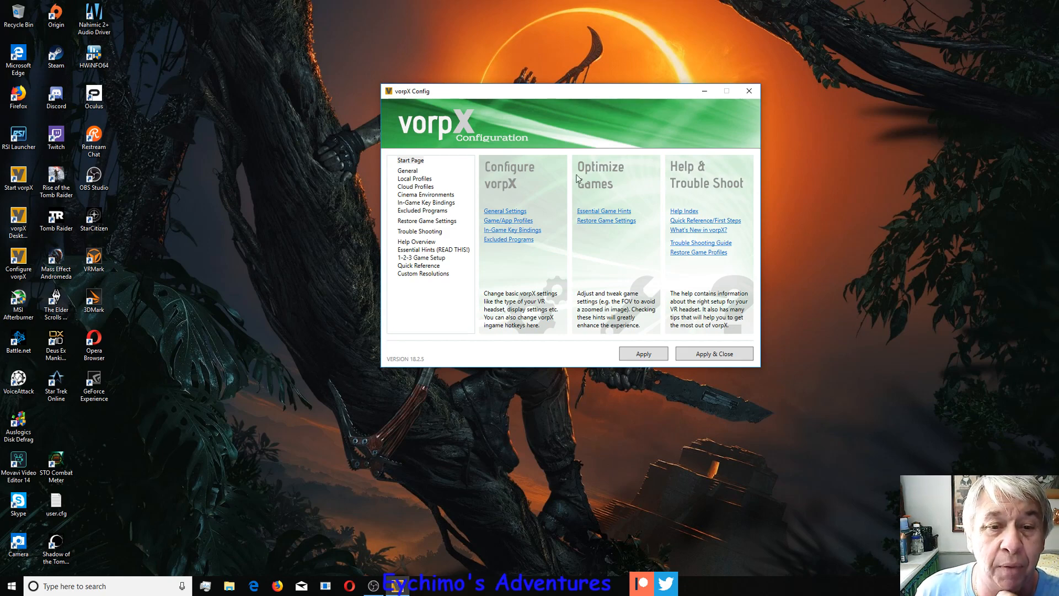
mouse_move(422, 190)
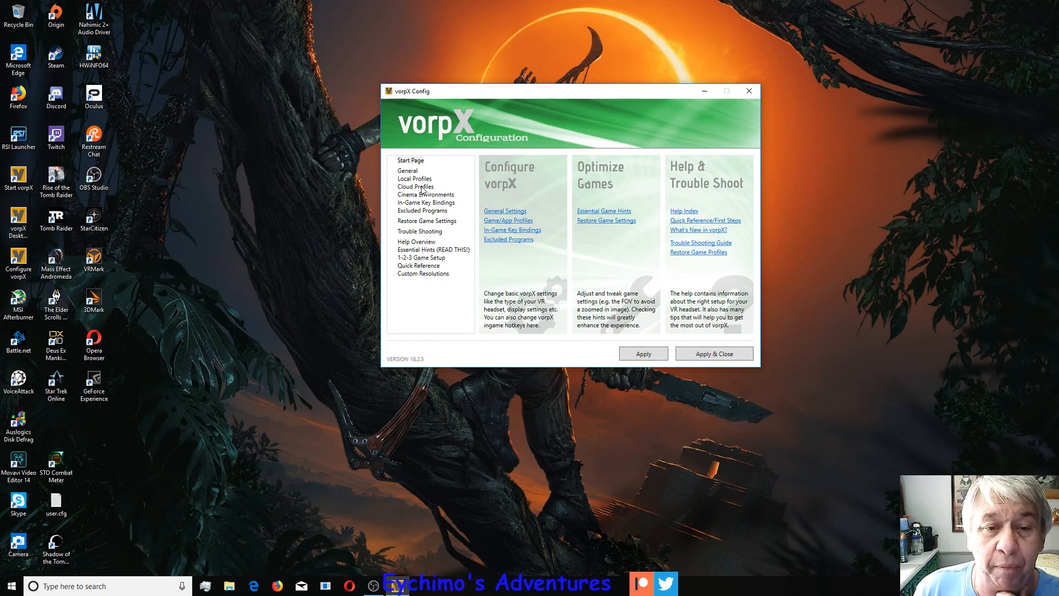
Search Cloud Profiles for 'shadow of' and show the first Shadow of the Tomb Raider profile
left_click(414, 187)
type("shadow")
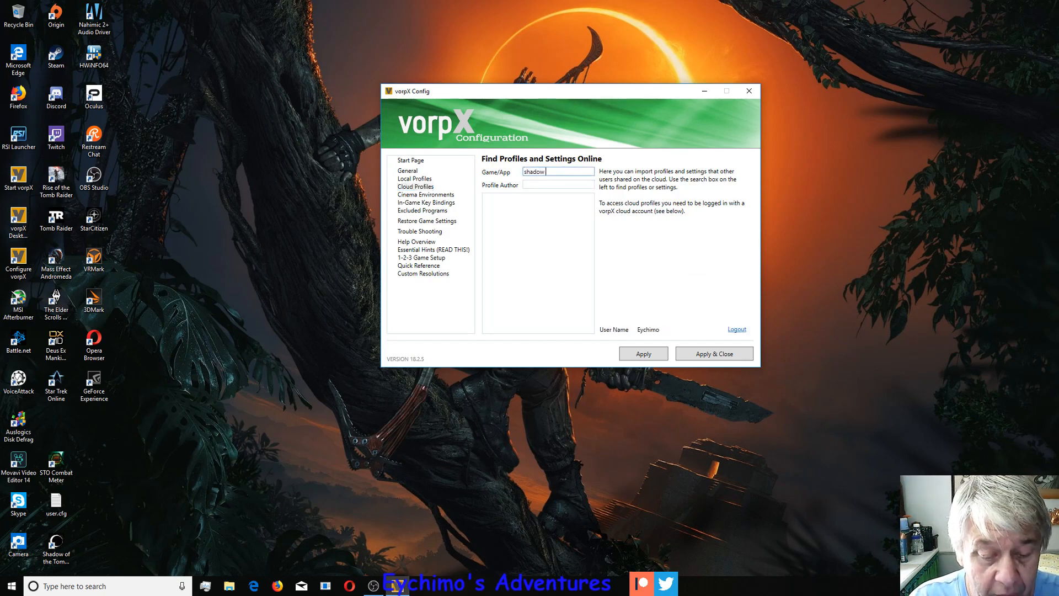
type("of")
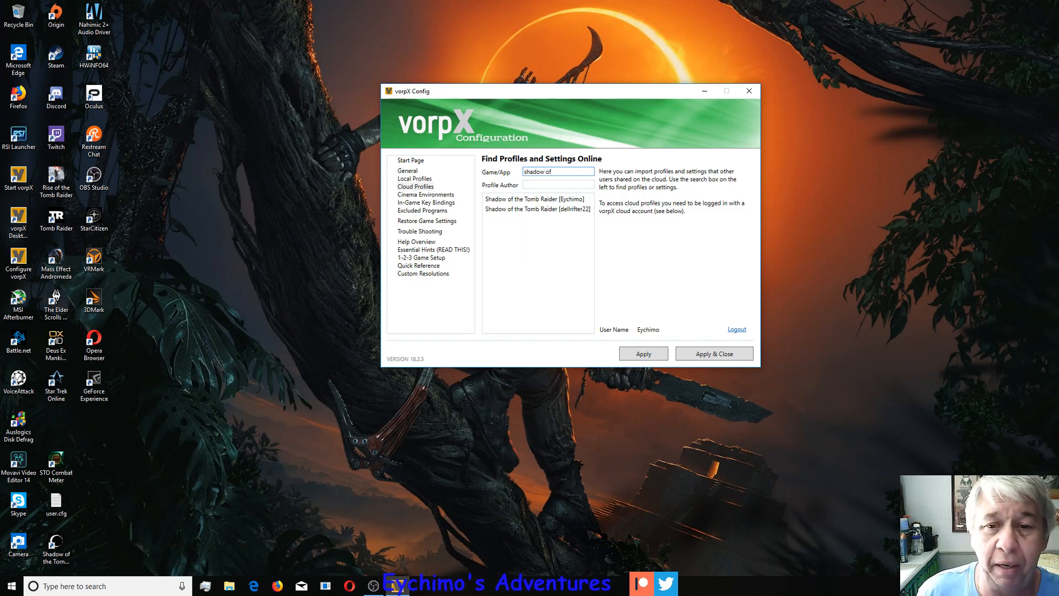
left_click(536, 198)
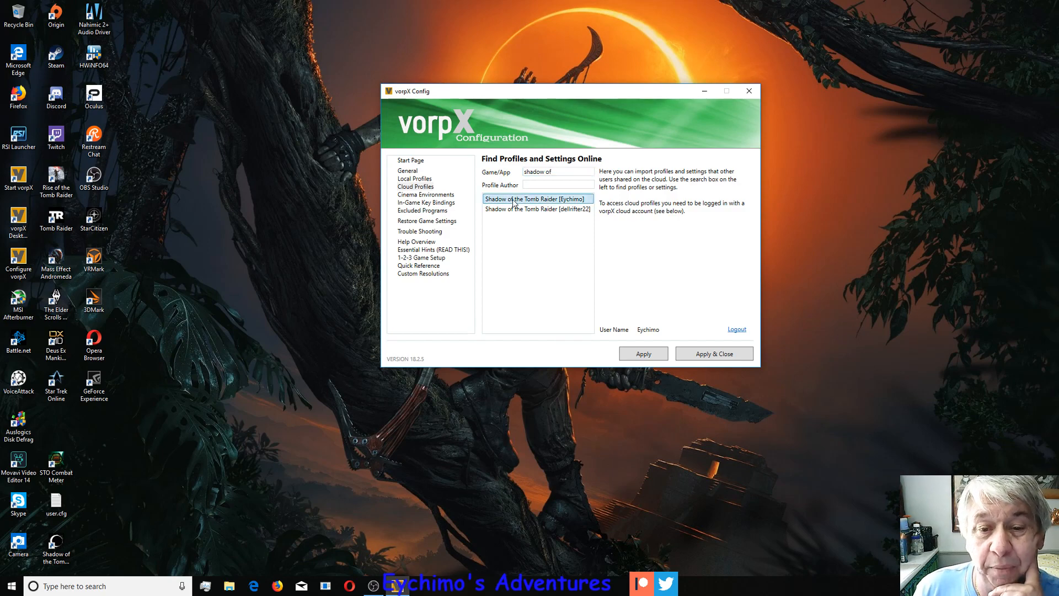
left_click(536, 199)
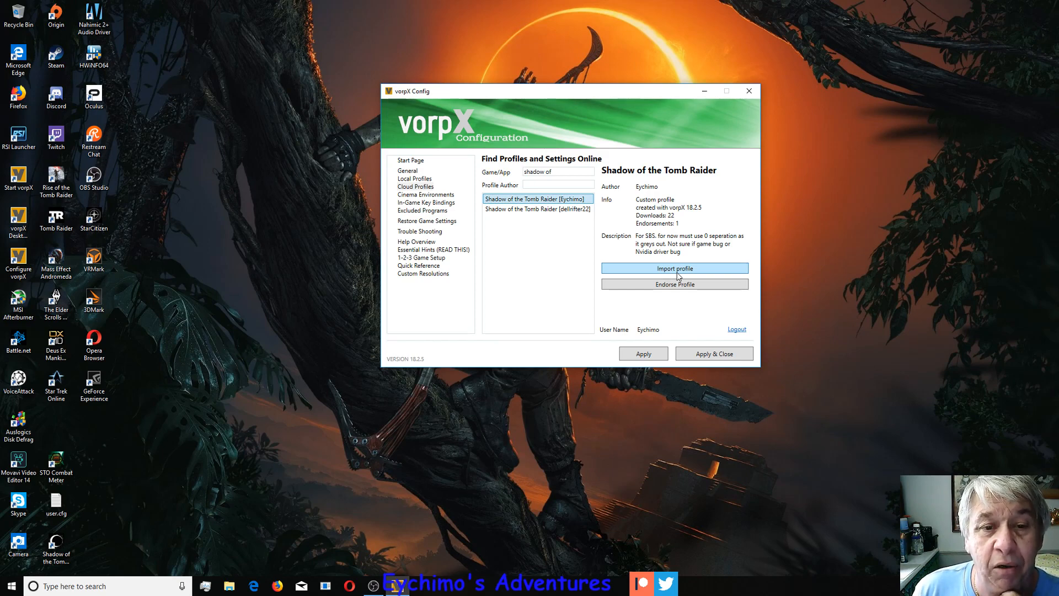
mouse_move(751, 146)
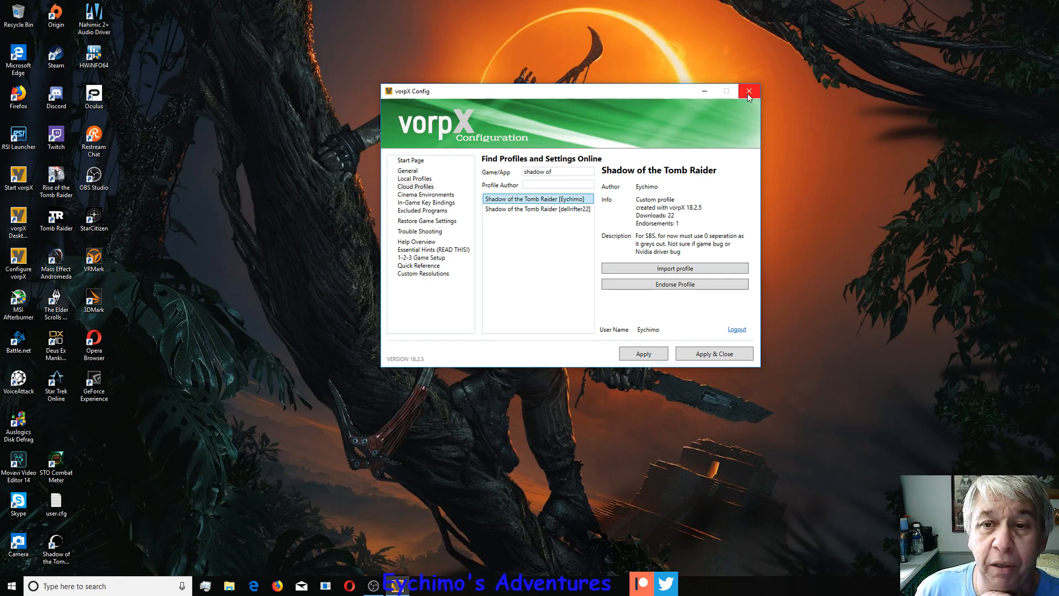
Close the vorpX Config window
left_click(749, 90)
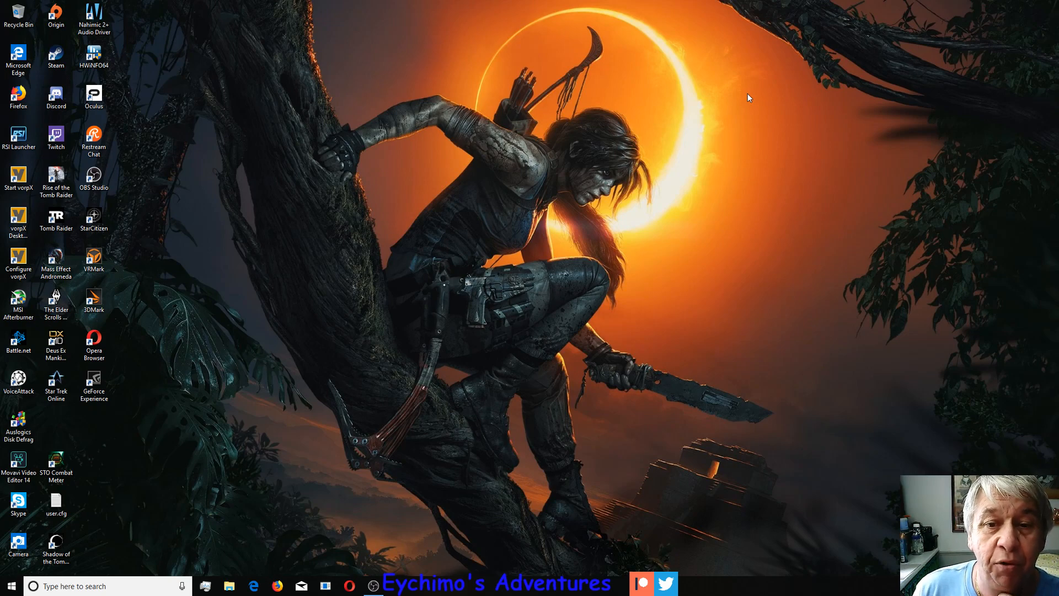
mouse_move(361, 207)
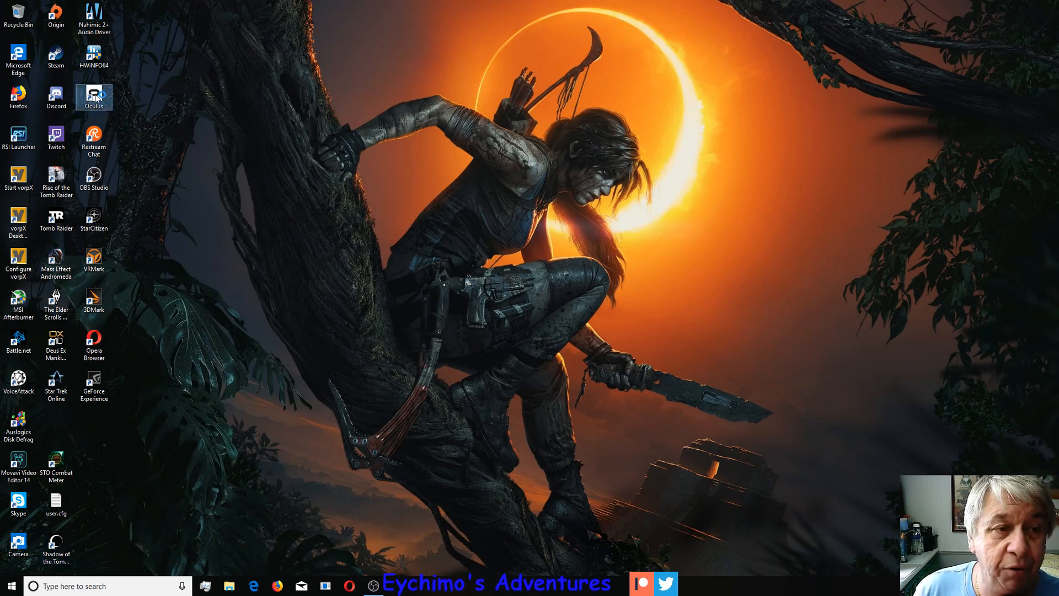
Launch Oculus from its desktop shortcut and minimize its window once loaded
double_click(94, 96)
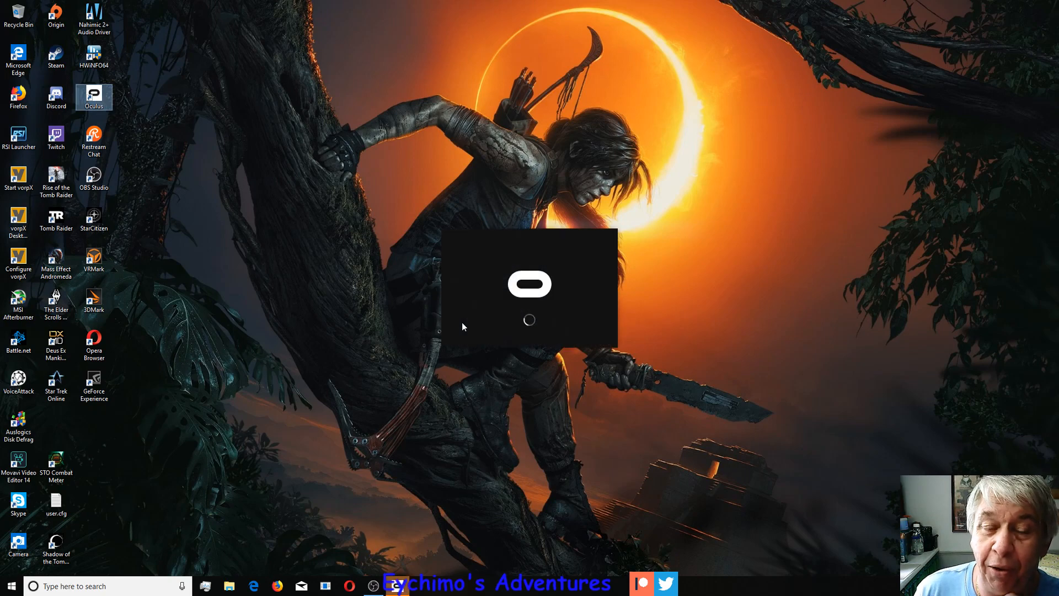
mouse_move(484, 451)
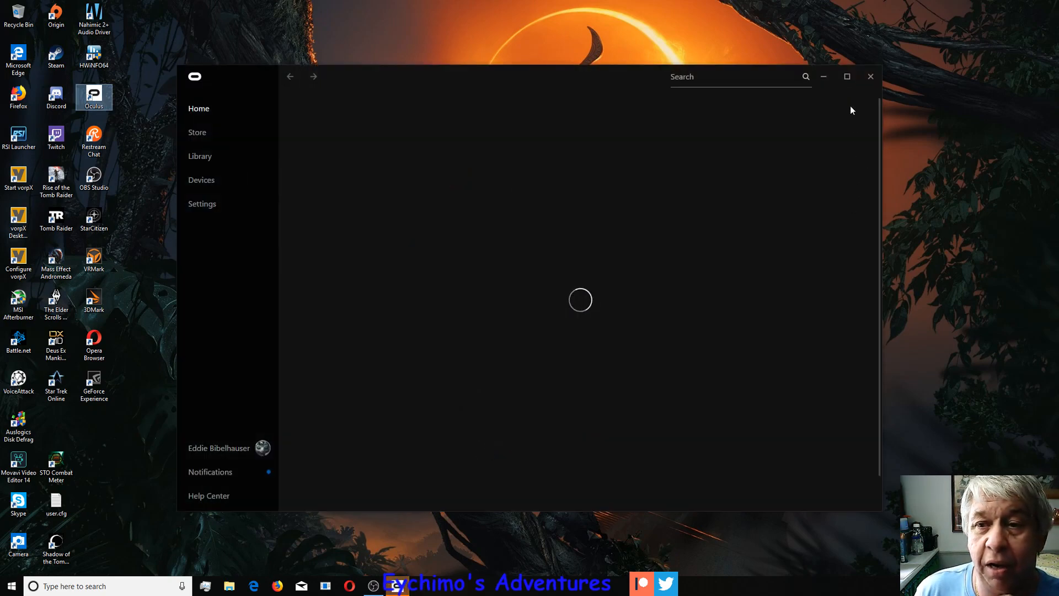
left_click(870, 76)
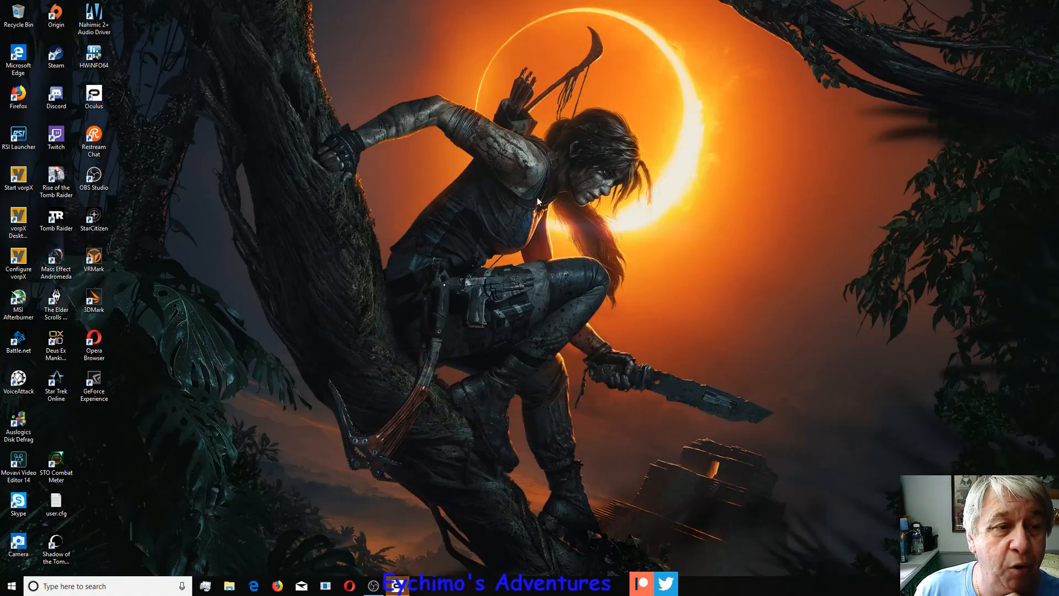
mouse_move(141, 348)
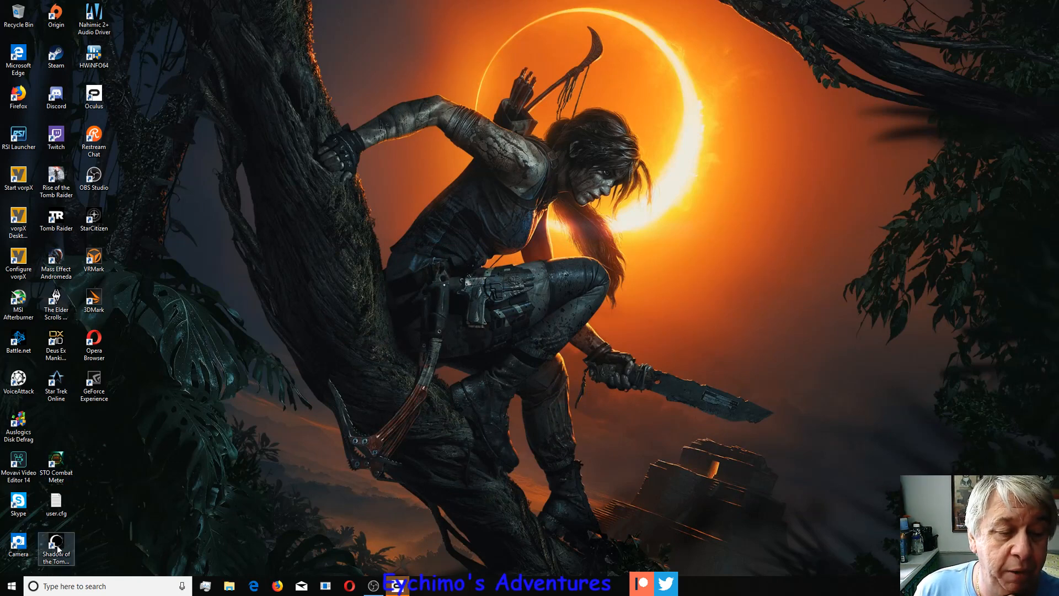
mouse_move(340, 407)
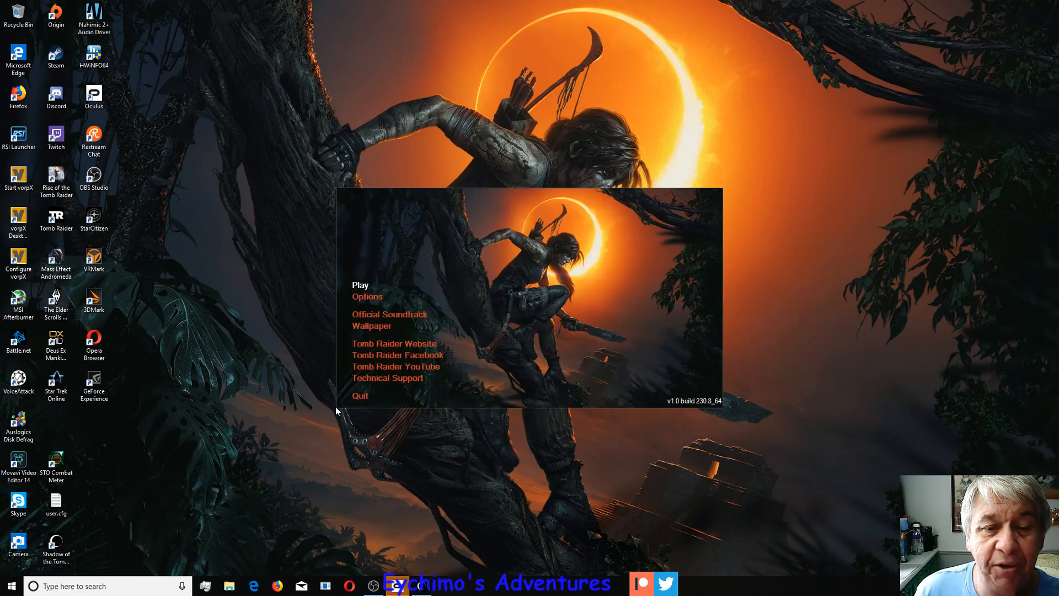
Open the launcher's Setup dialog showing fullscreen, Side by Side, 2160x1200 display settings
left_click(367, 296)
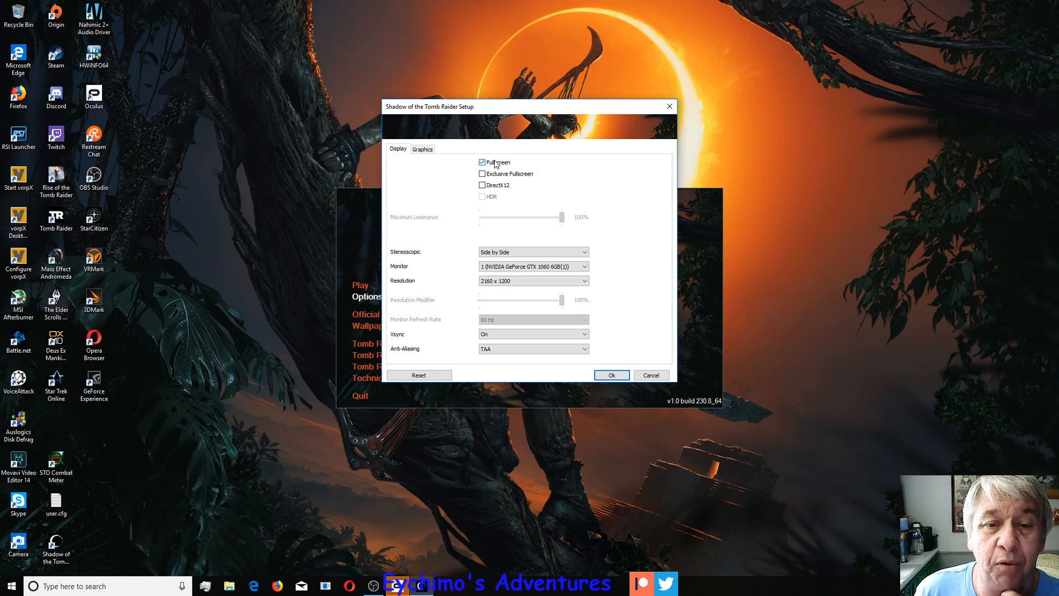
mouse_move(514, 177)
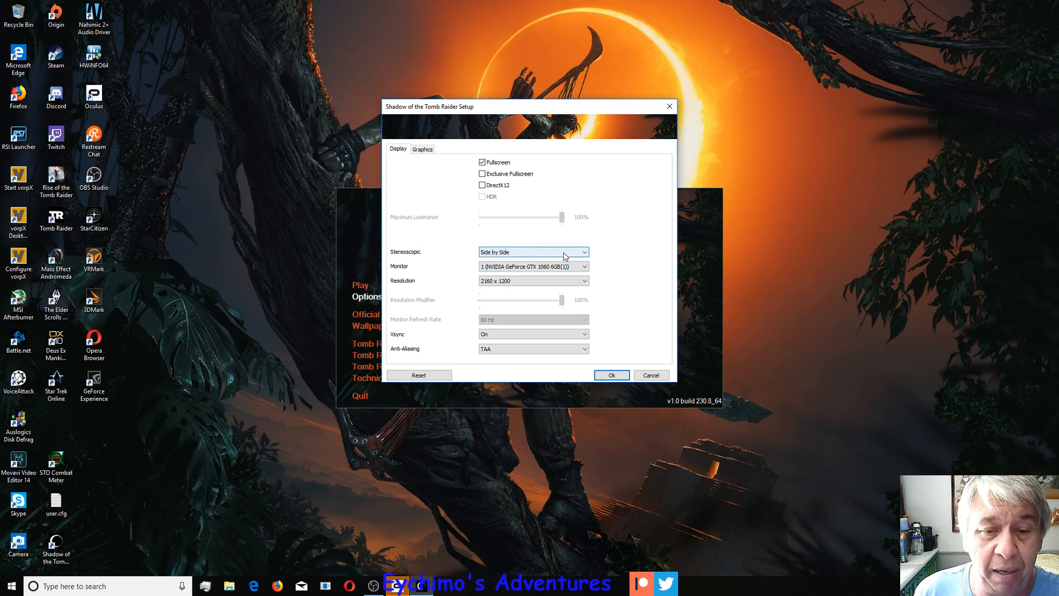
mouse_move(548, 291)
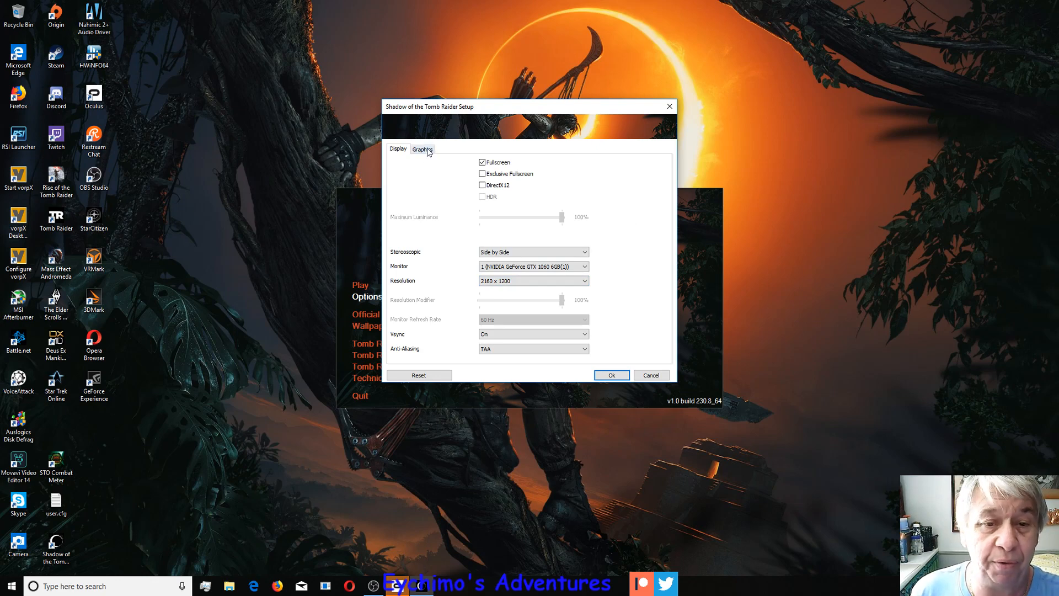
View the Graphics settings and choose Do Nothing on the vorpX SOTTR.exe attach popup
left_click(422, 149)
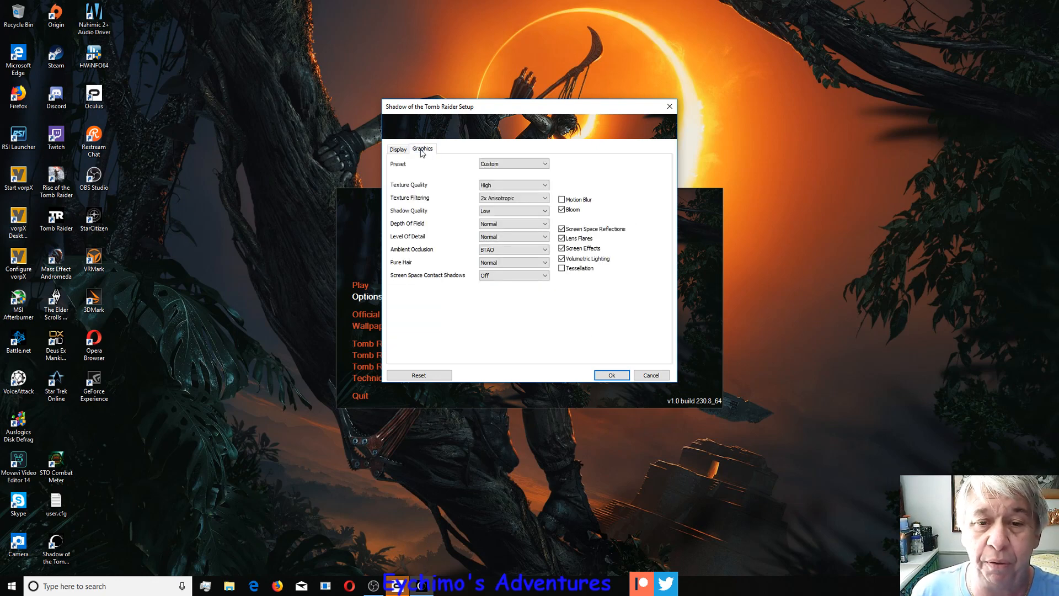
mouse_move(451, 169)
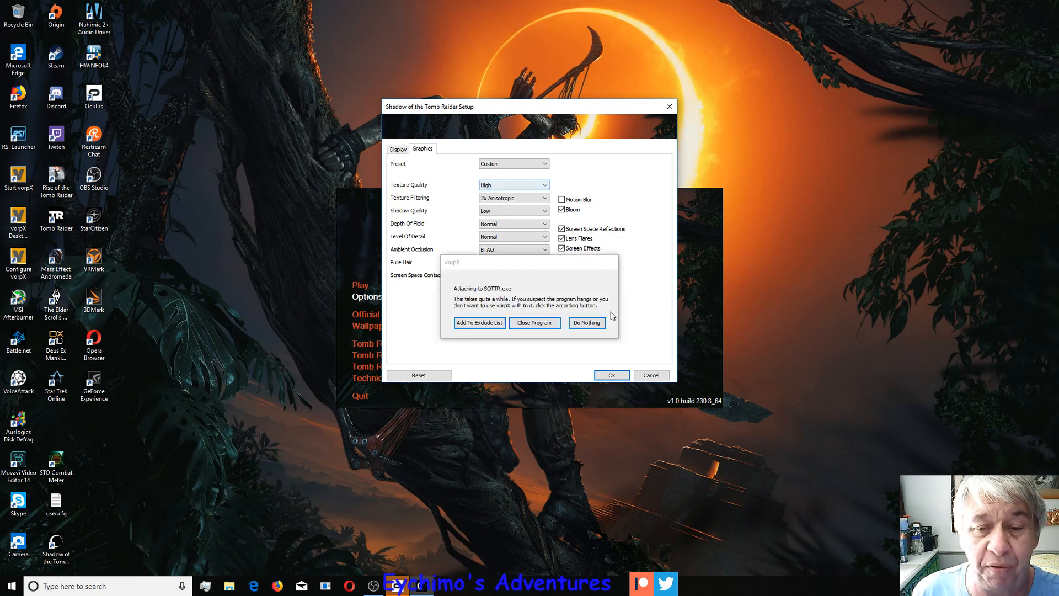
left_click(586, 322)
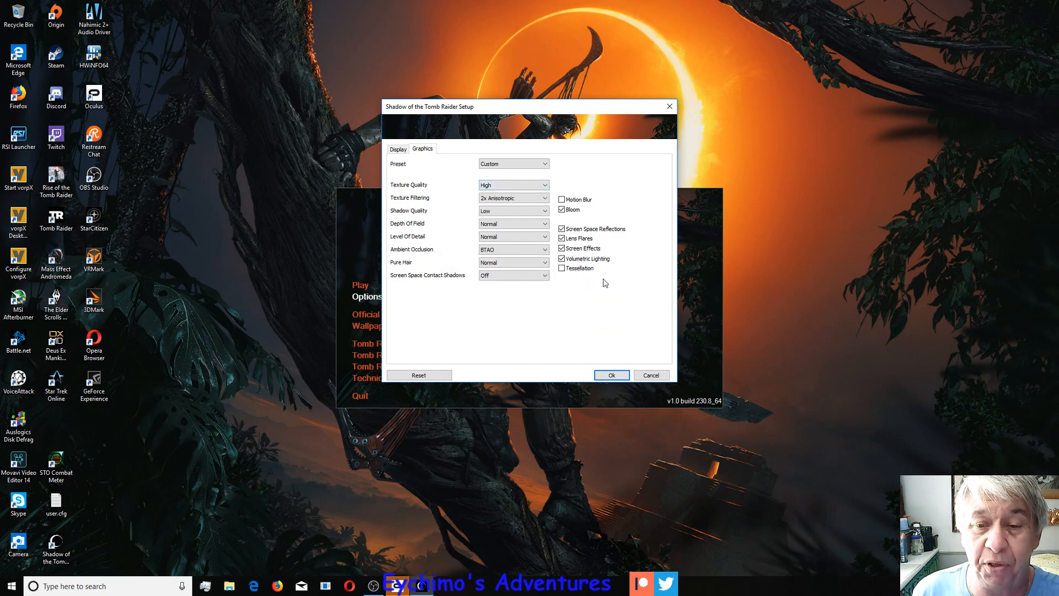
mouse_move(627, 199)
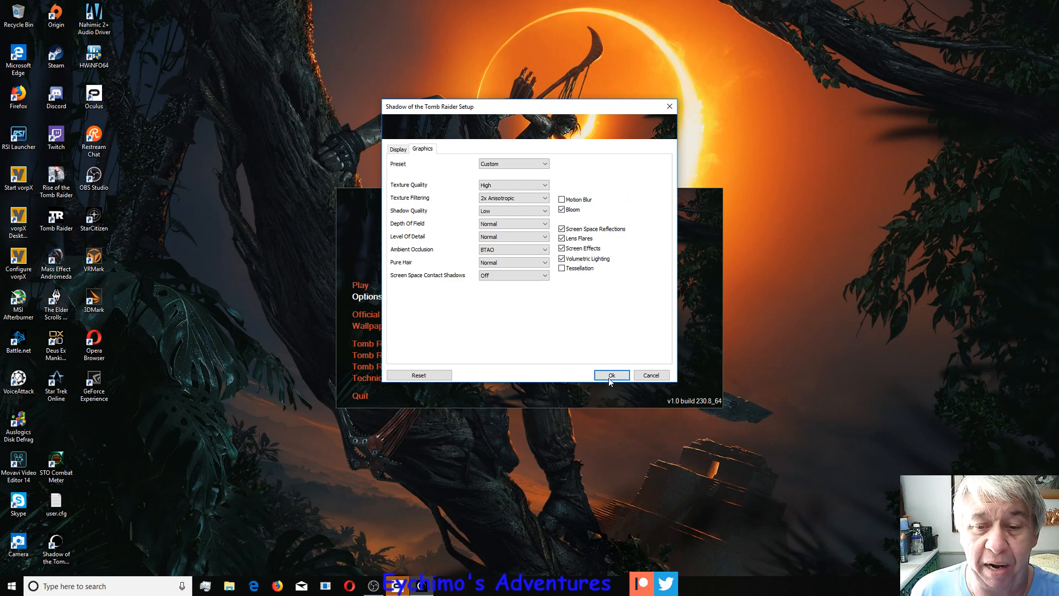
Accept the Setup settings and let the game launch to its side-by-side main menu
left_click(610, 375)
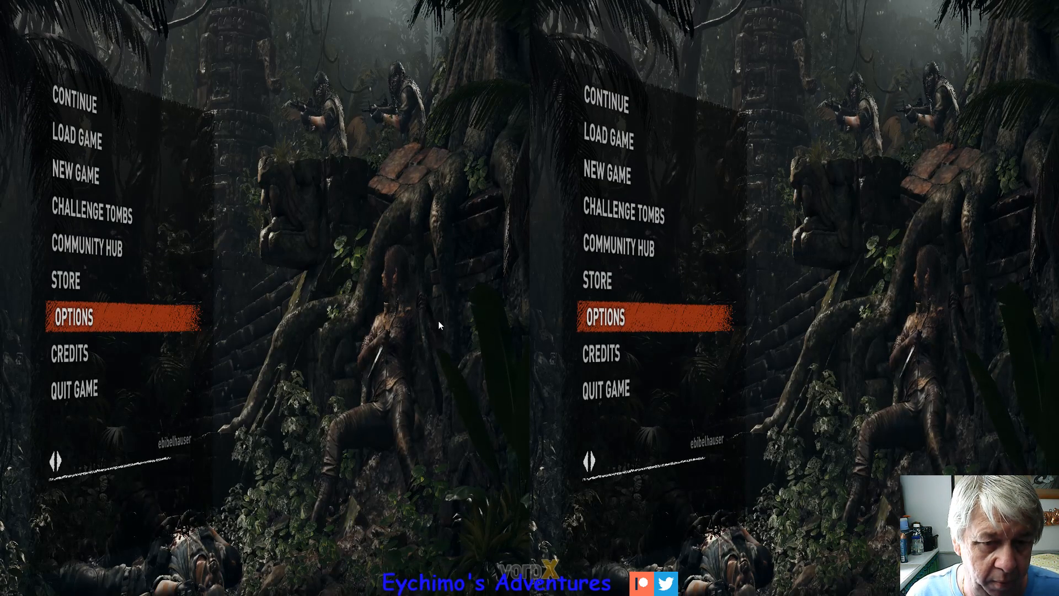
Open Options from the main menu and select the Display and Graphics category
key("up")
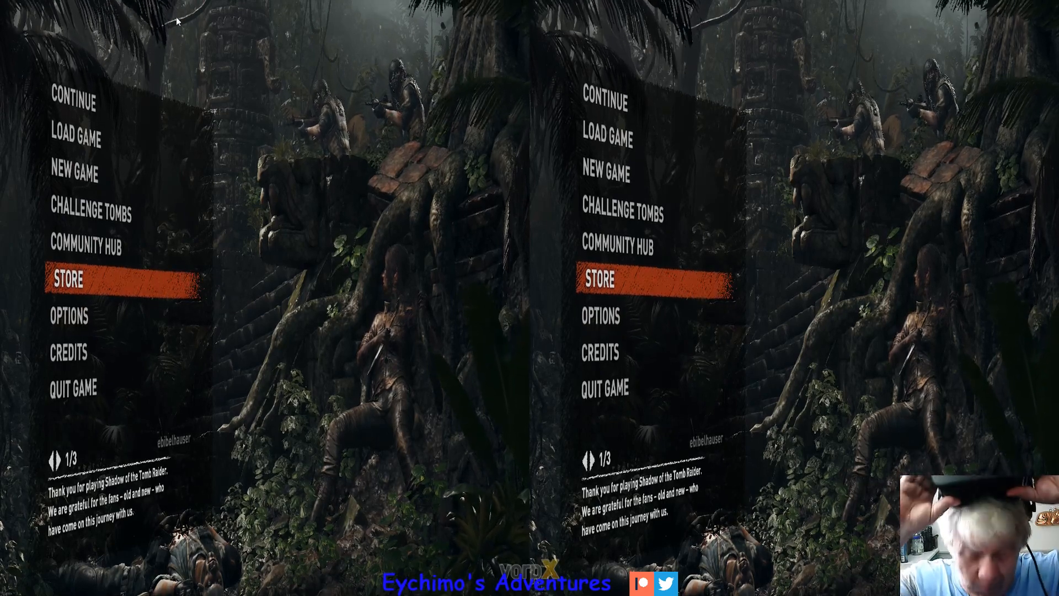
key("Down")
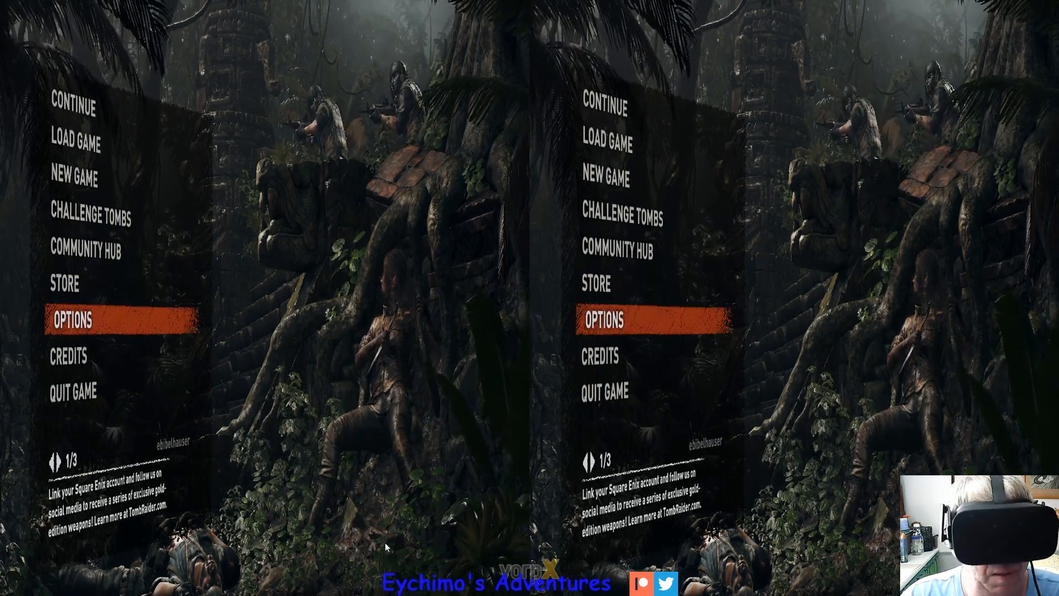
left_click(72, 318)
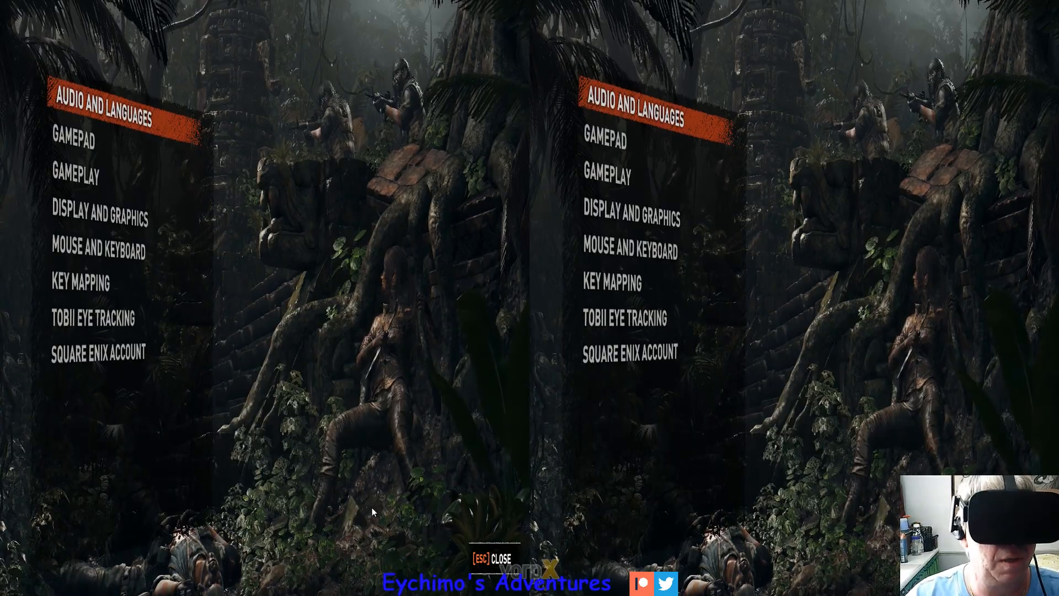
left_click(99, 218)
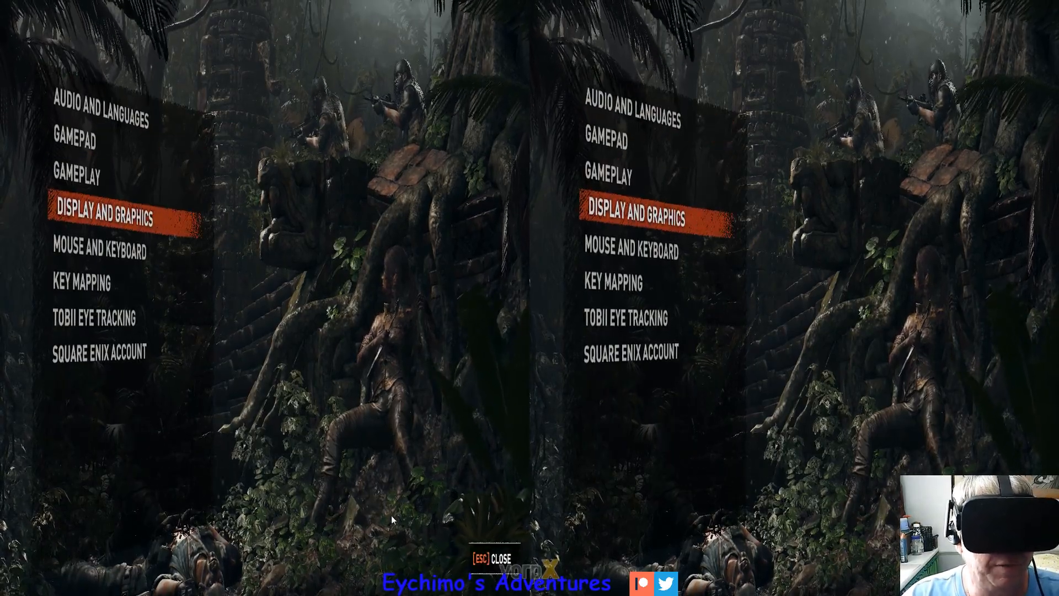
left_click(101, 219)
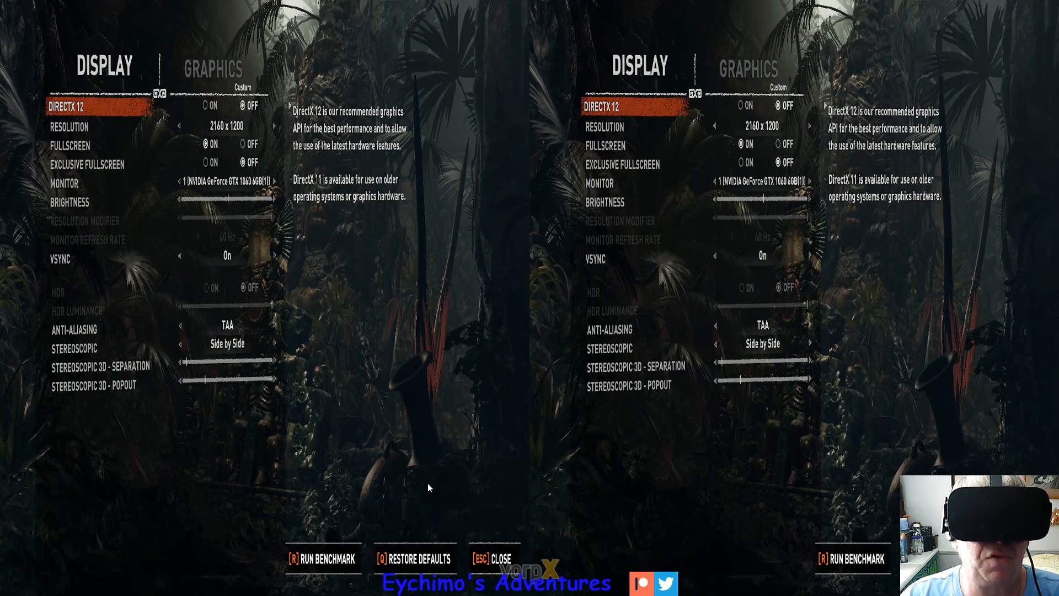
mouse_move(450, 498)
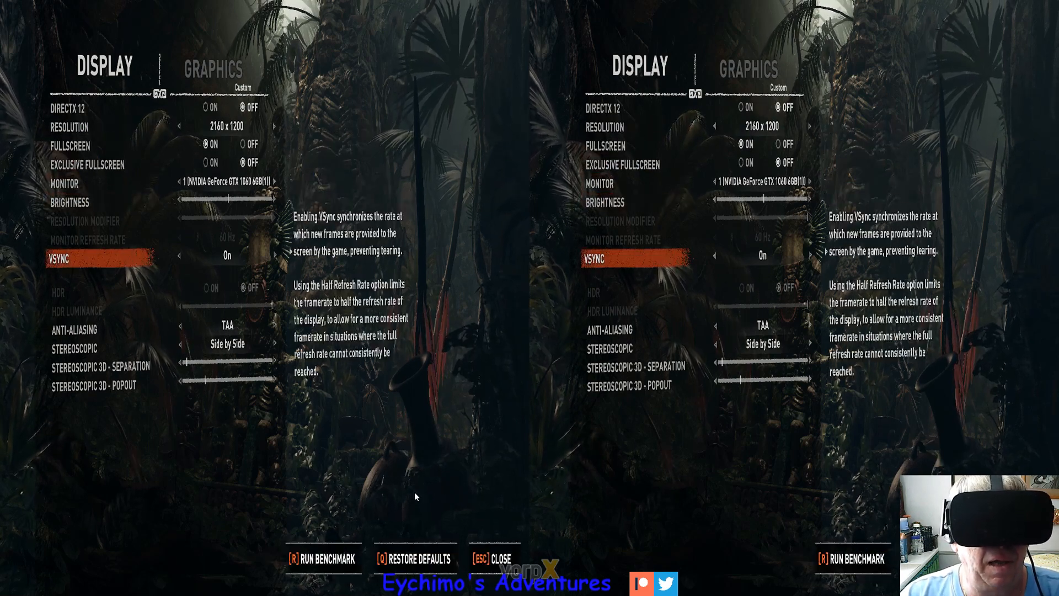
mouse_move(423, 504)
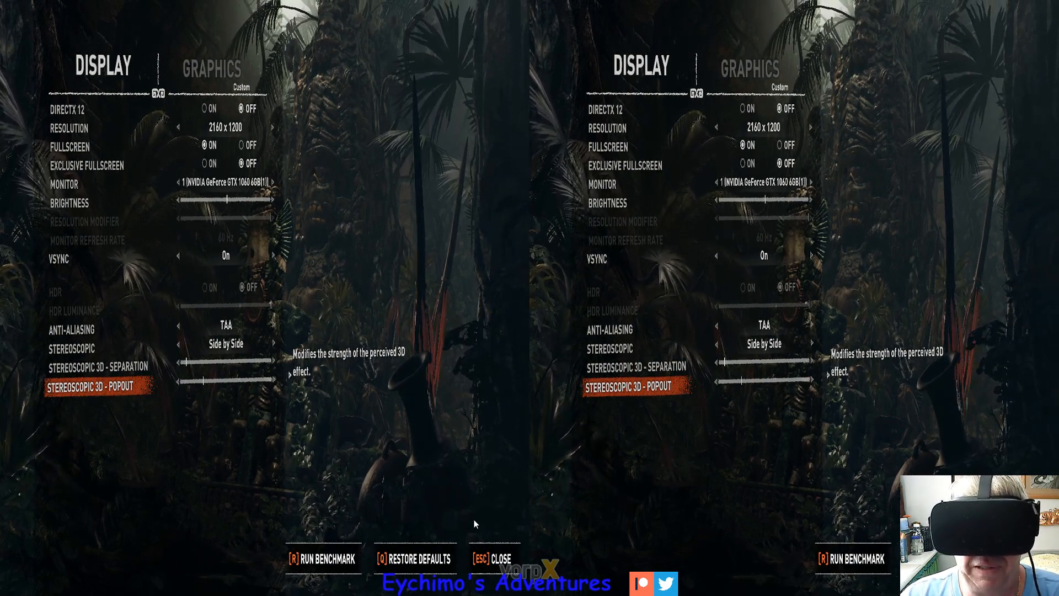
mouse_move(524, 476)
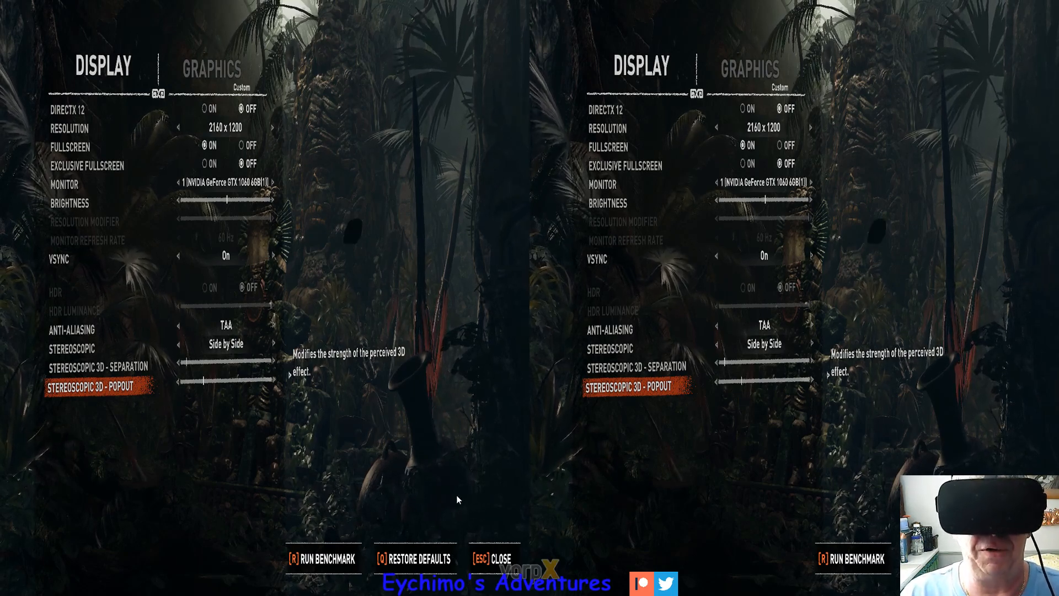
key("Escape")
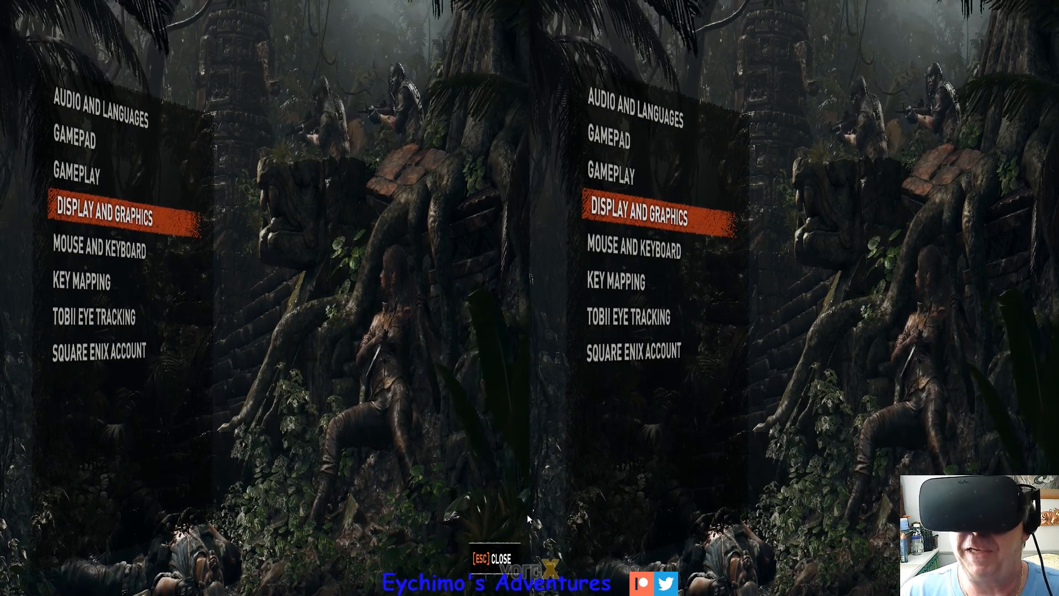
Return to the main menu and continue the saved Hidden City game
key("Escape")
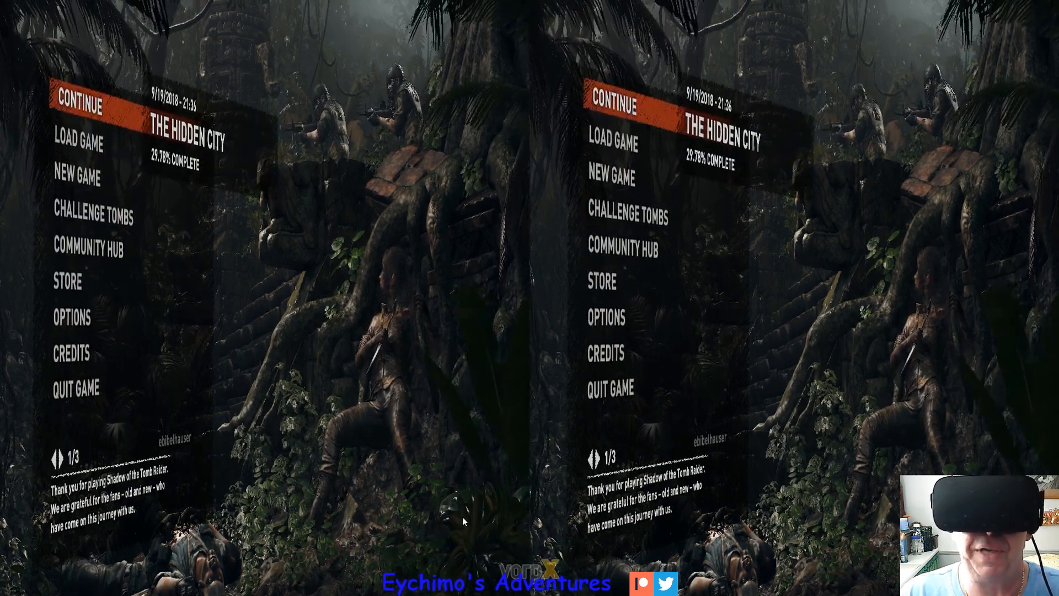
left_click(81, 106)
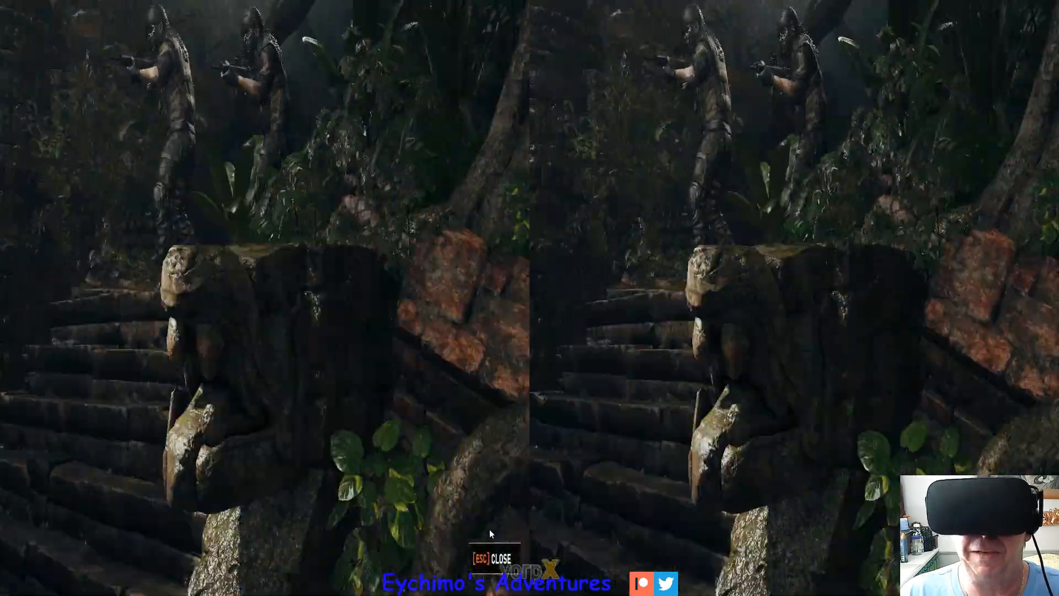